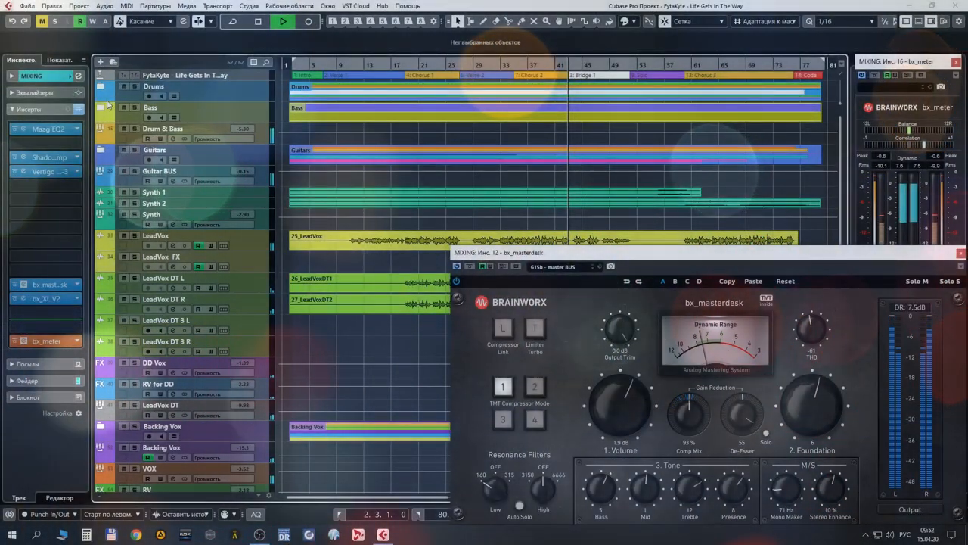
Reveal the Drums folder's tracks and inspect the Kick In and Snare insert effects.
{"action": "left_click", "coordinate": [100, 87]}
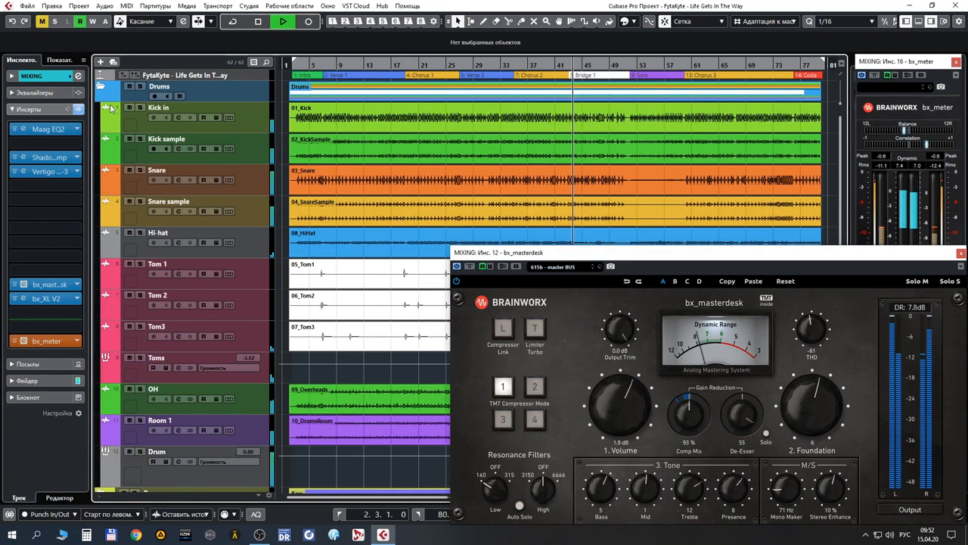
{"action": "left_click", "coordinate": [159, 107]}
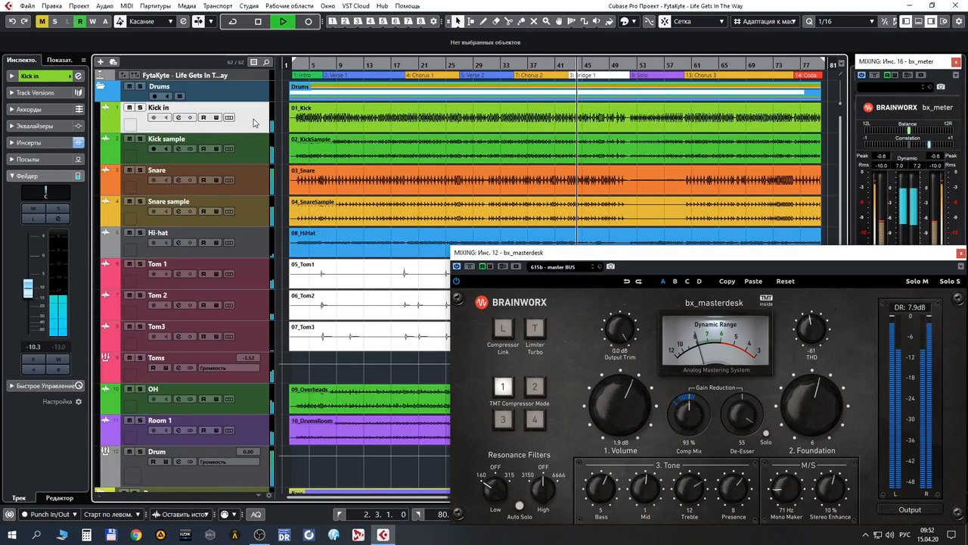
{"action": "left_click", "coordinate": [182, 139]}
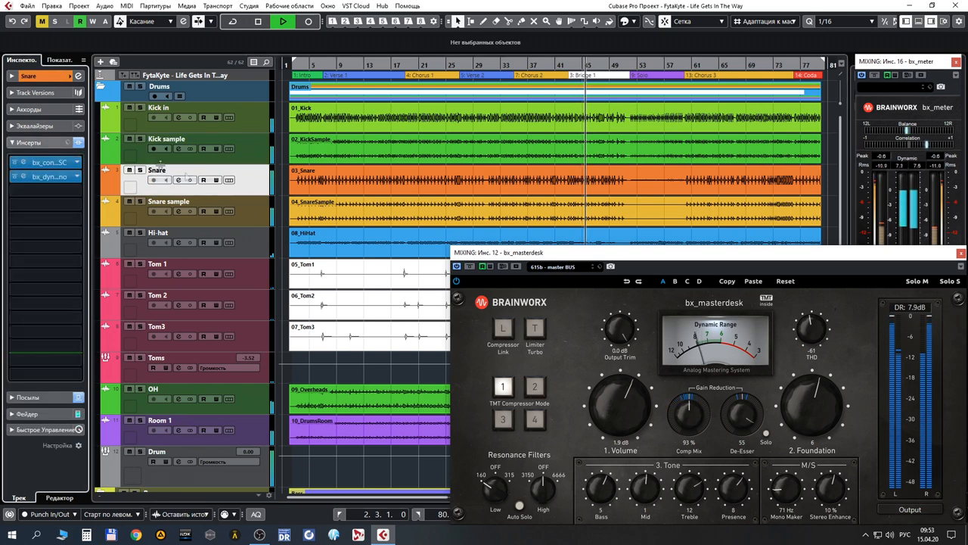
{"action": "left_click", "coordinate": [157, 264]}
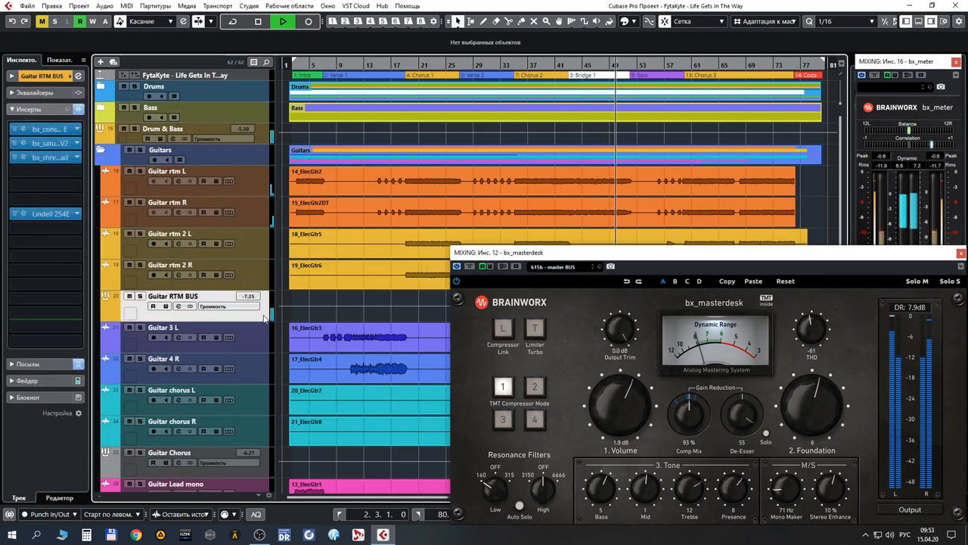
Scroll down through the rhythm, bus, chorus and lead guitar tracks.
{"action": "scroll", "scroll_direction": "down", "scroll_amount": 3}
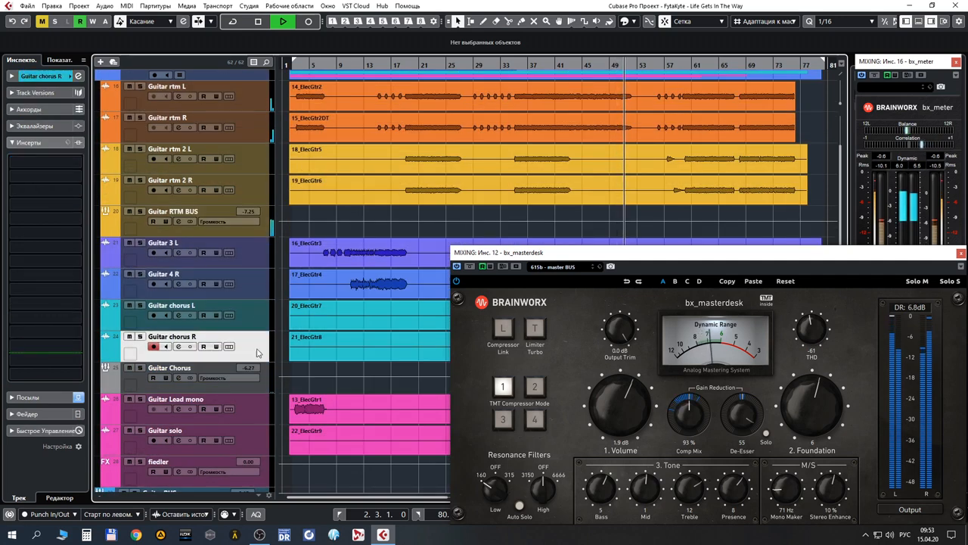
{"action": "scroll", "scroll_direction": "down", "scroll_amount": 3}
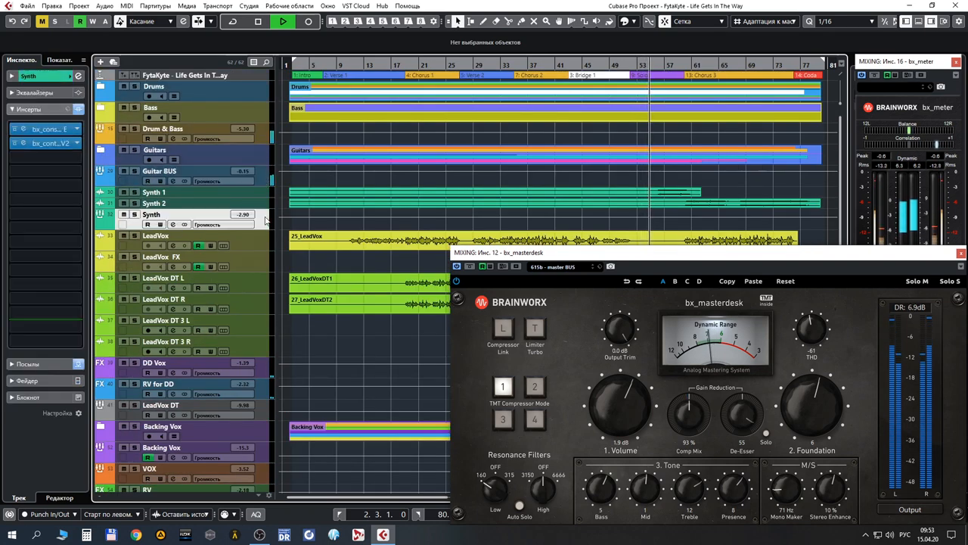
Inspect the LeadVox and RV for DD reverb inserts, then continue down the track list.
{"action": "left_click", "coordinate": [154, 236]}
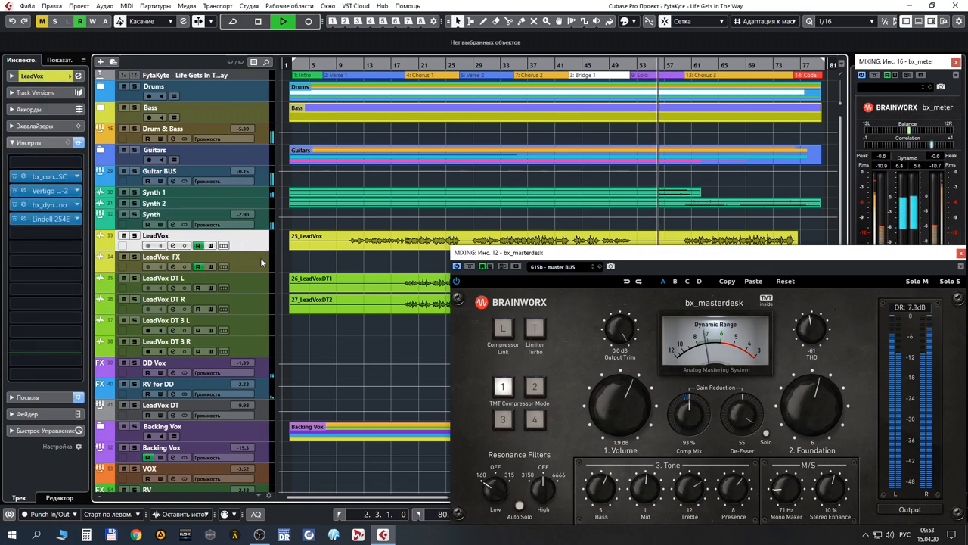
{"action": "left_click", "coordinate": [164, 300]}
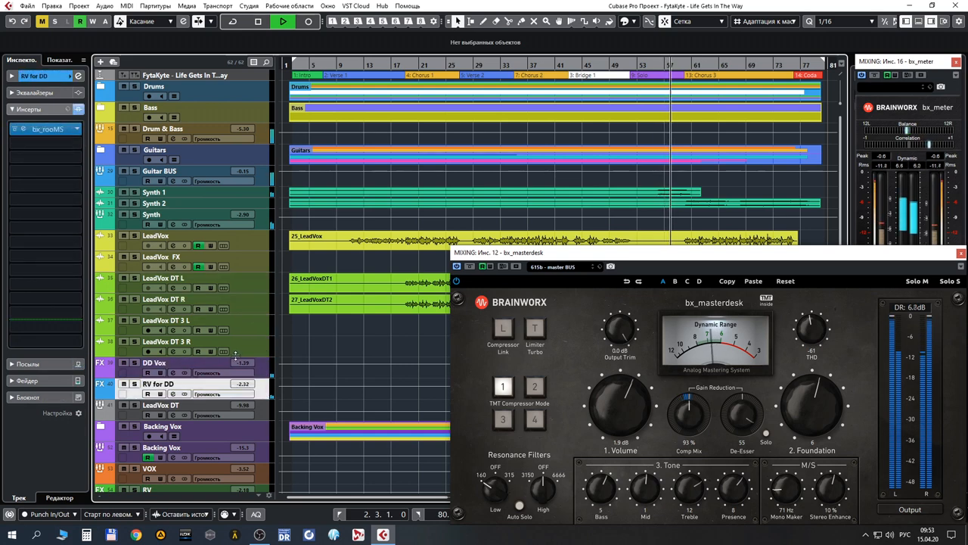
{"action": "scroll", "scroll_direction": "down", "scroll_amount": 3}
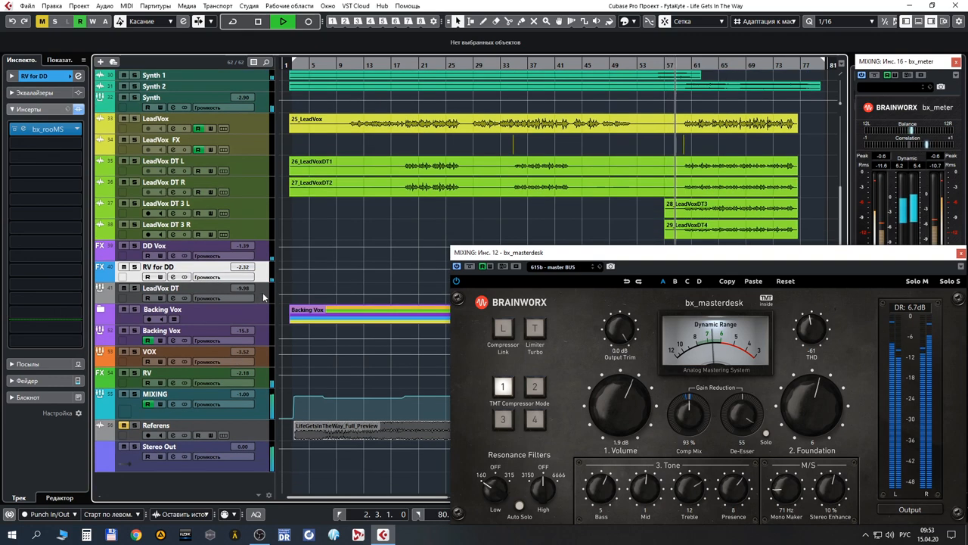